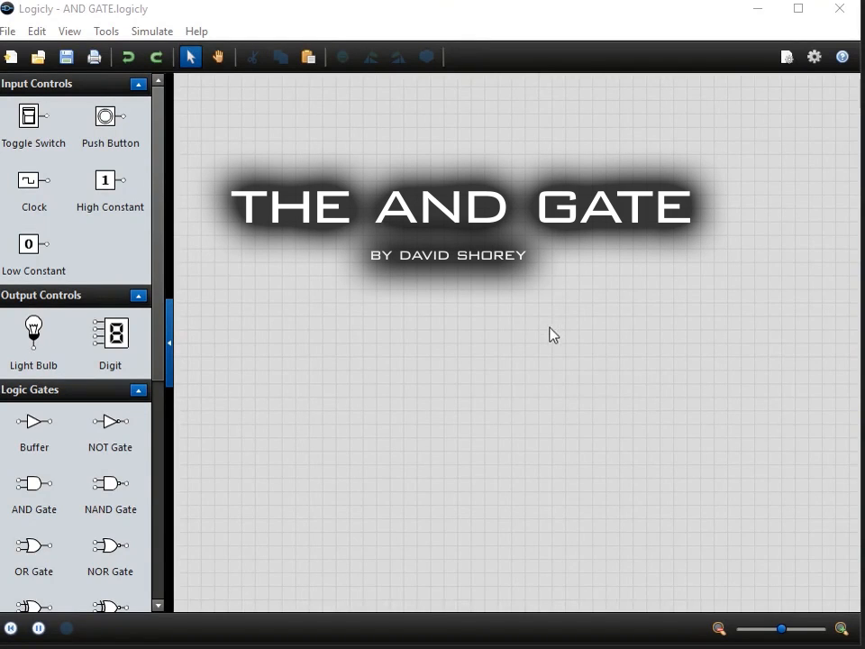
mouse_move(510, 282)
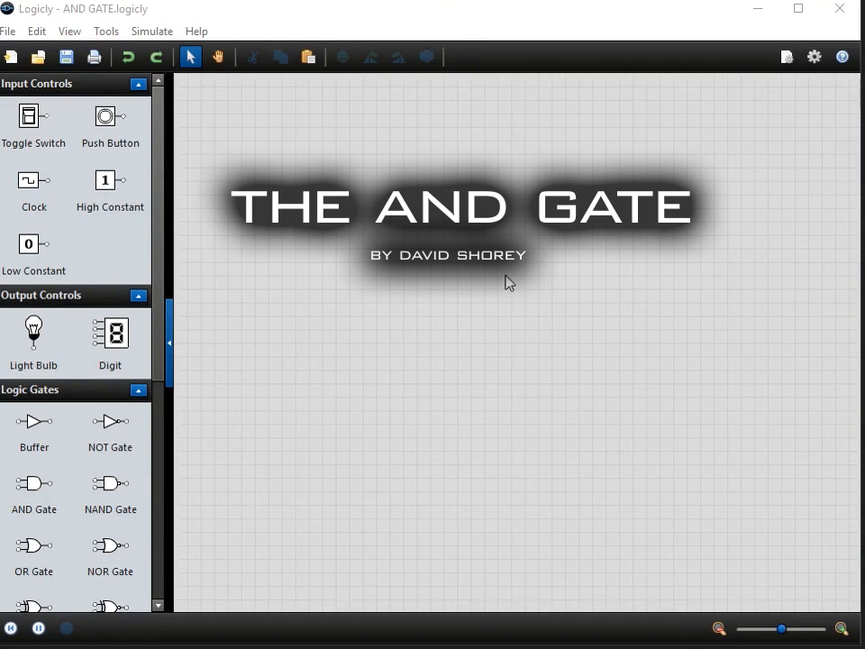
mouse_move(500, 277)
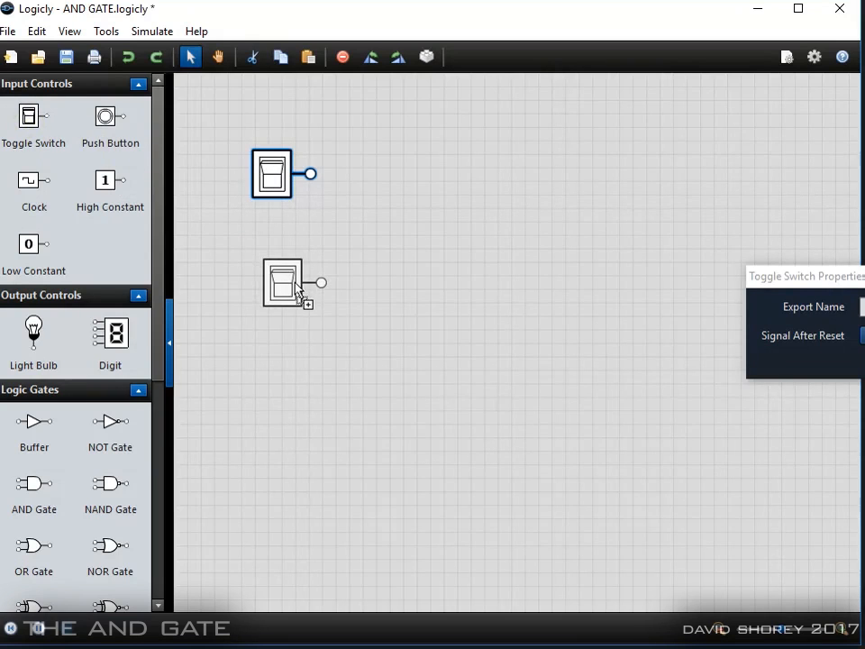
Place a second toggle switch directly below the first one
drag(284, 284, 266, 265)
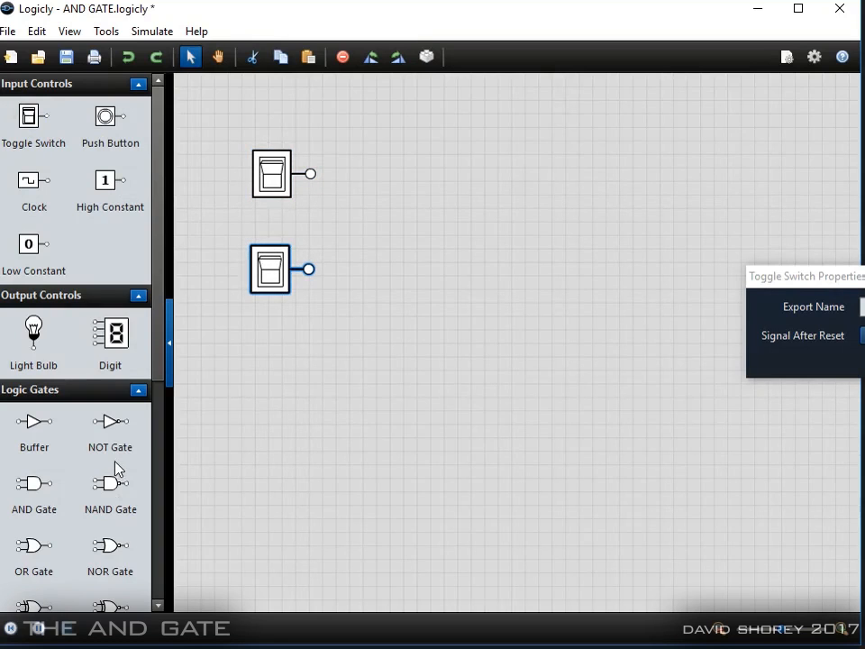
mouse_move(96, 436)
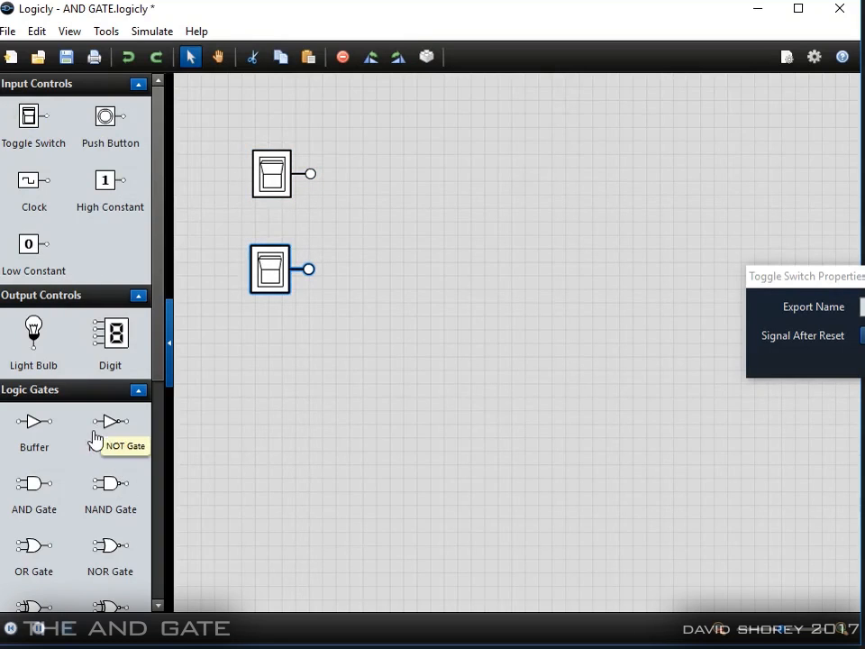
Add text labels 'A' and 'B' above the upper and lower toggle switches
scroll(down, 3)
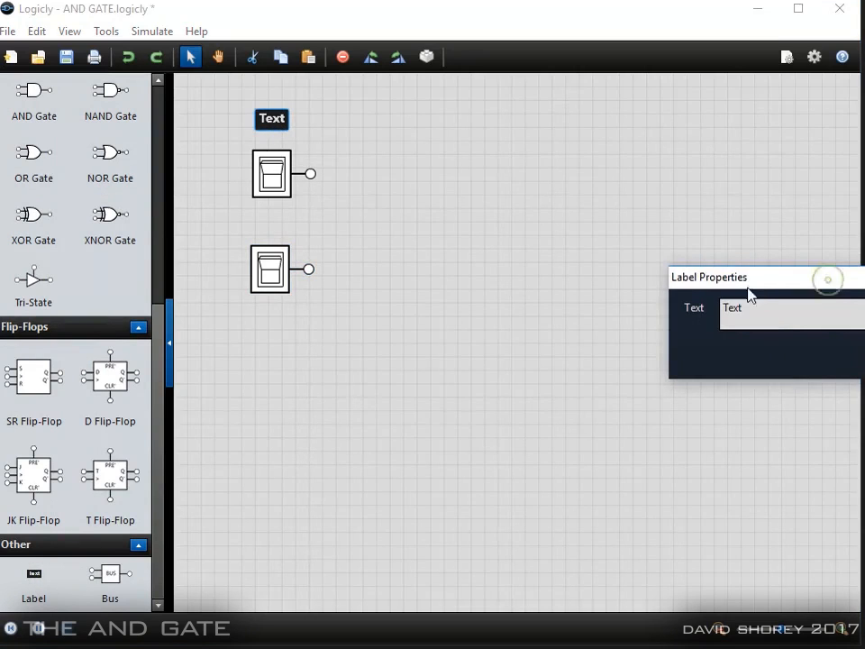
text(A)
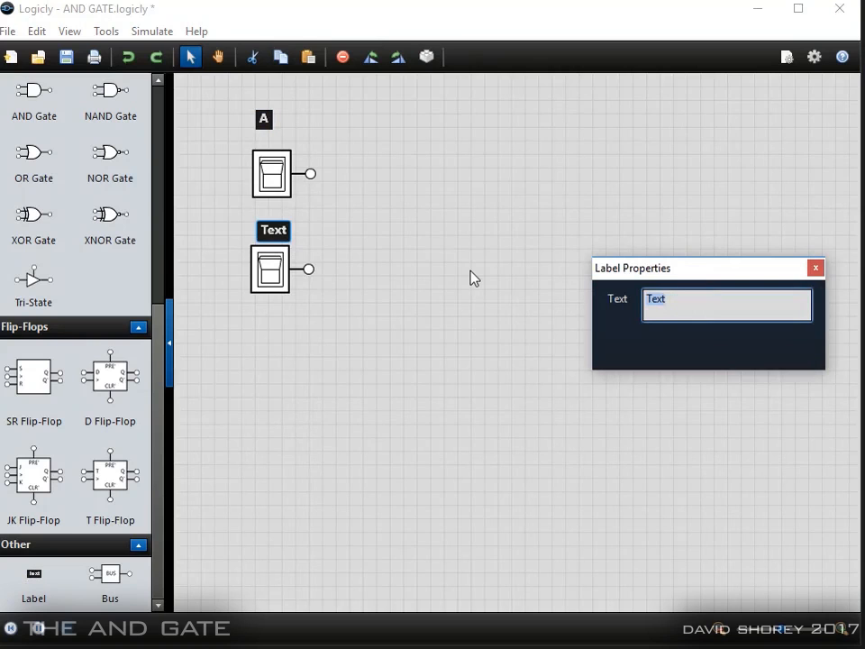
text(B)
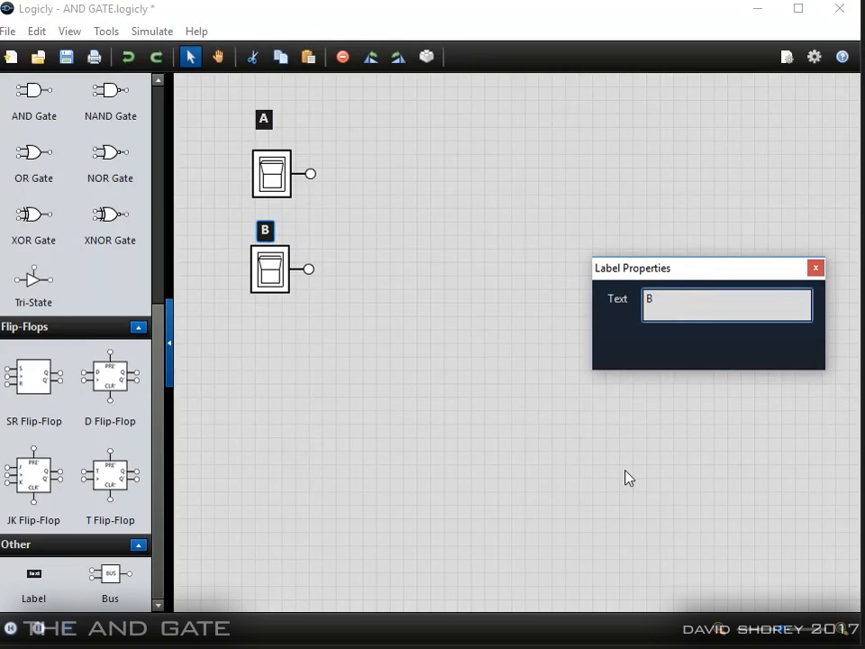
click(816, 267)
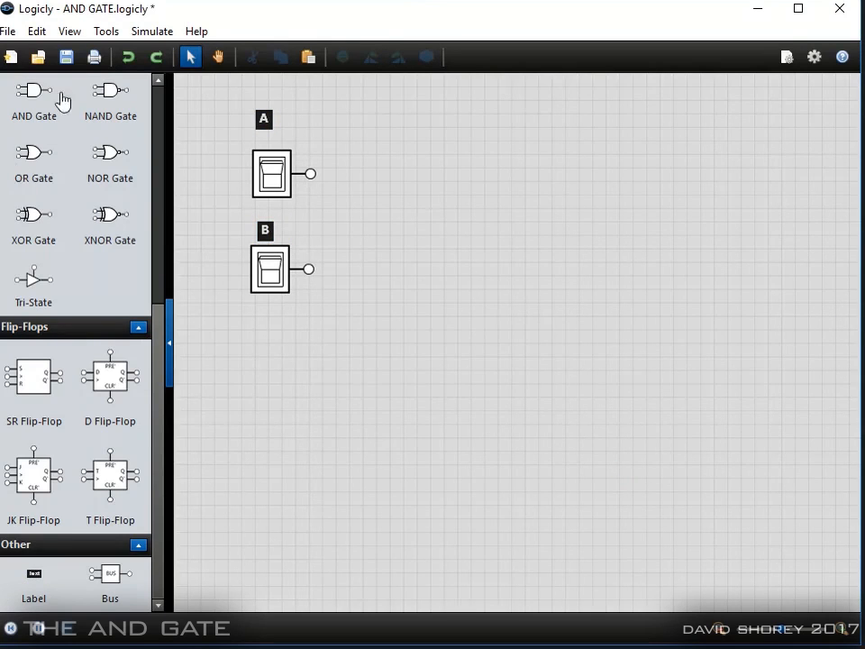
mouse_move(33, 94)
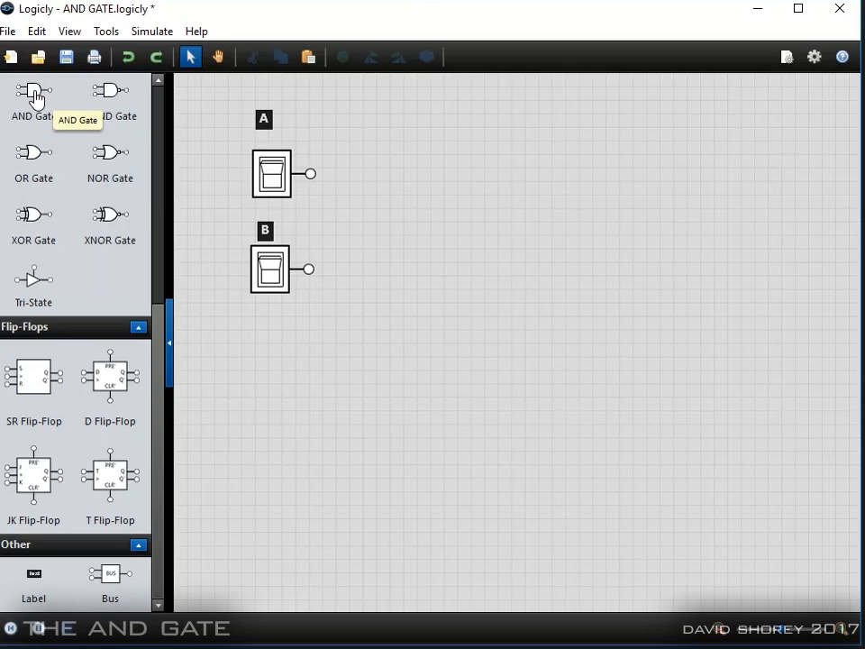
Place an AND gate right of the switches and wire a switch output into it
drag(34, 90, 419, 219)
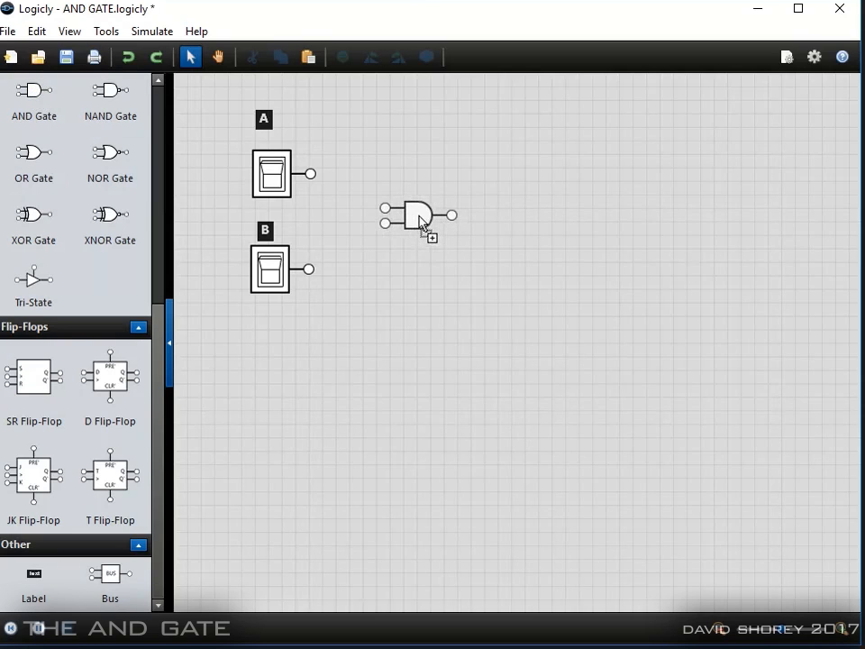
click(419, 217)
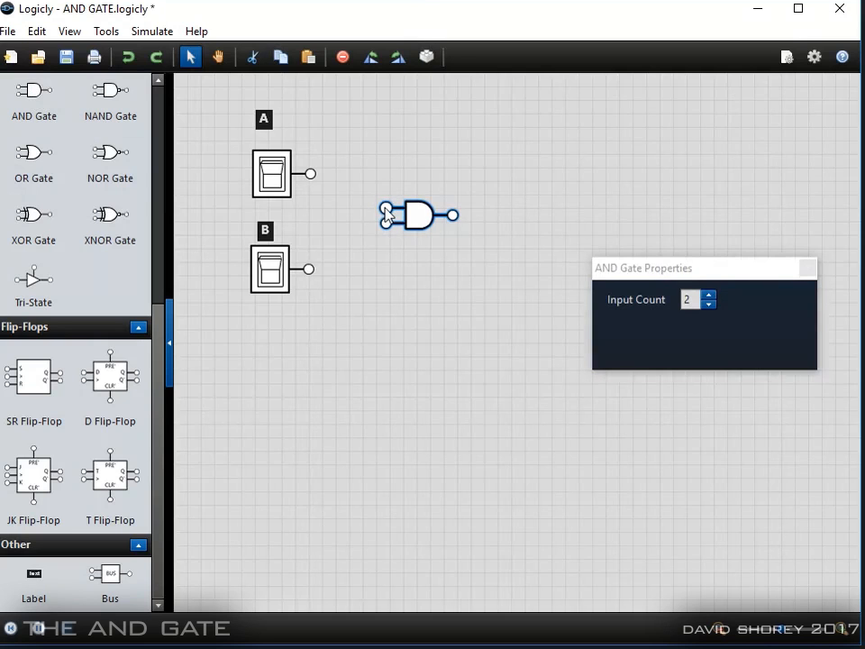
drag(309, 174, 386, 209)
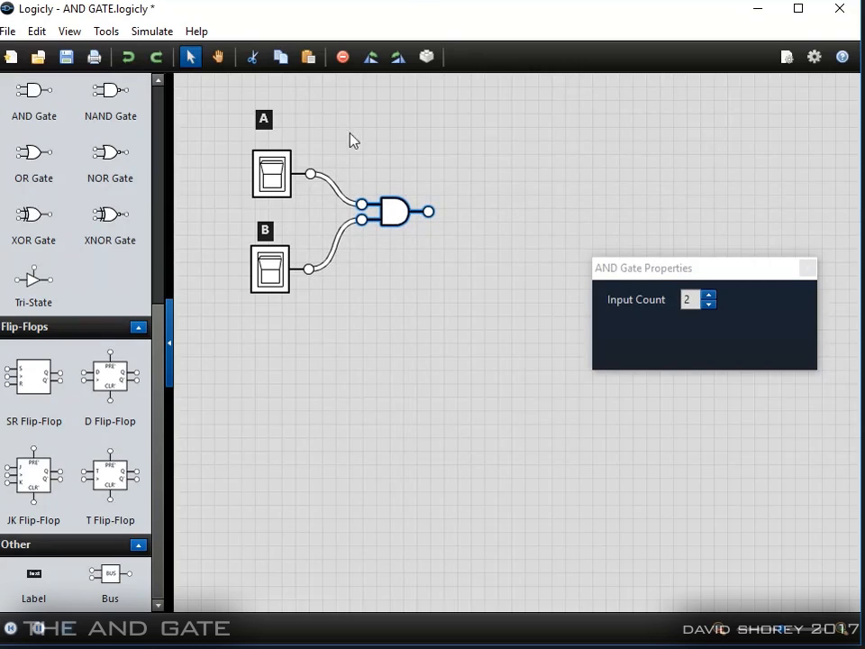
mouse_move(353, 179)
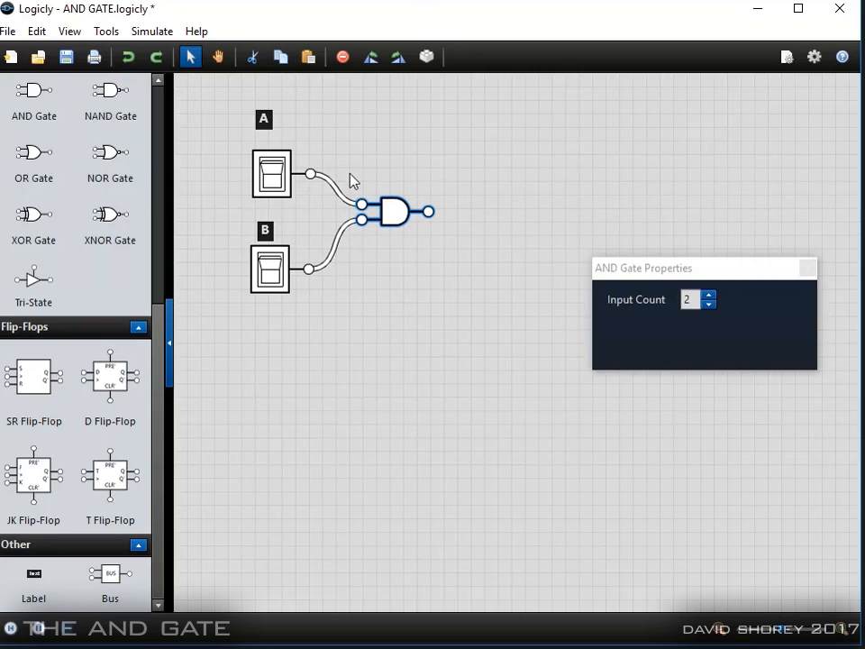
mouse_move(315, 131)
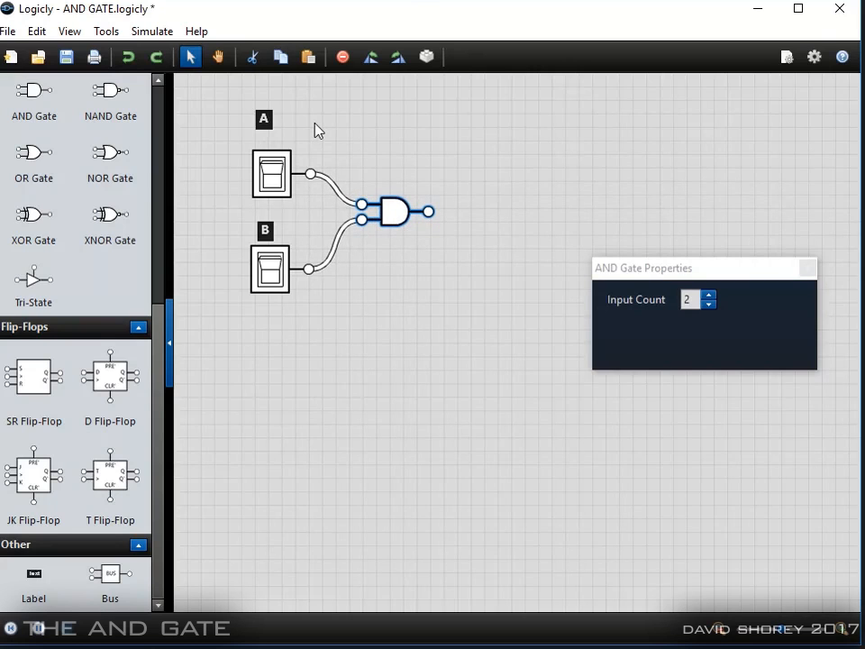
mouse_move(395, 141)
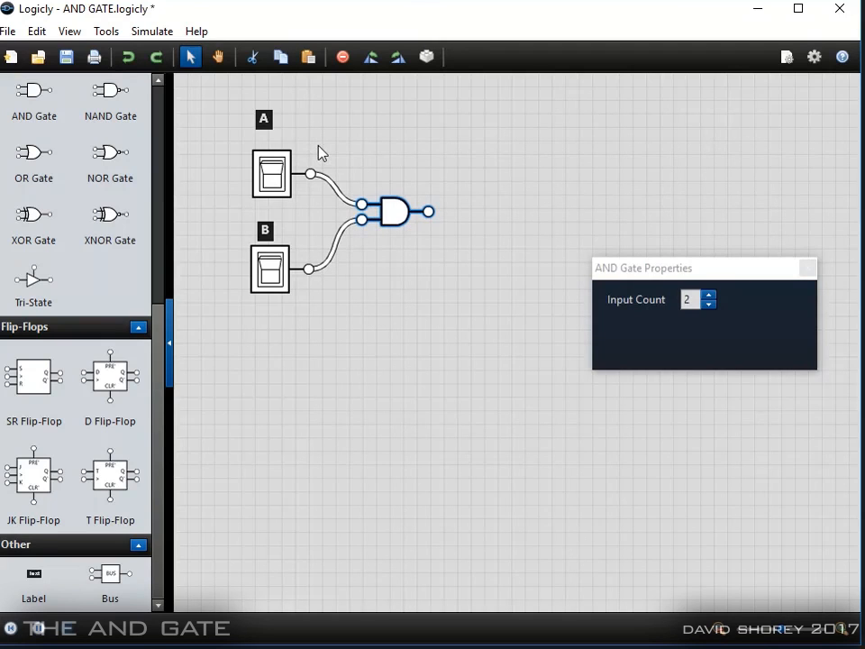
mouse_move(333, 132)
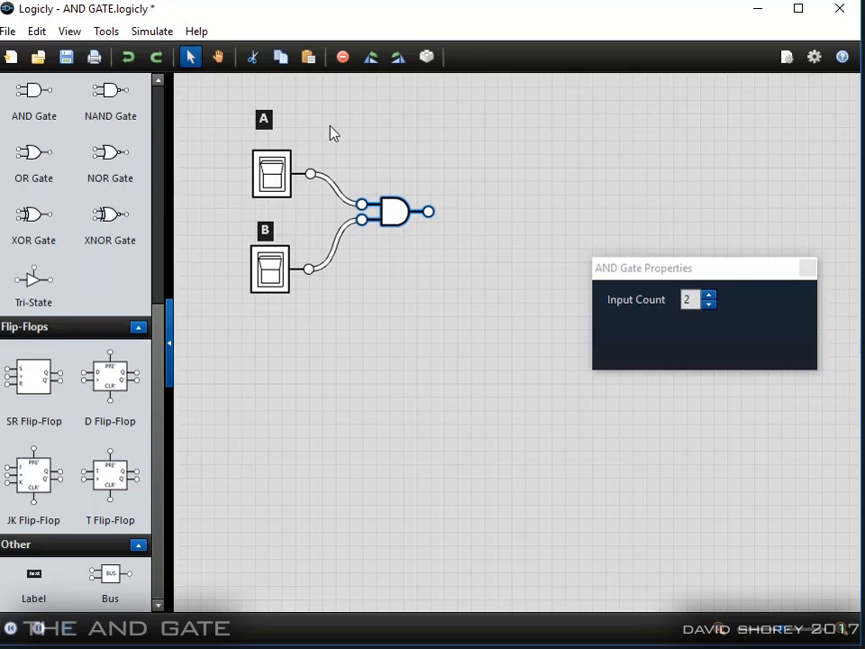
mouse_move(340, 190)
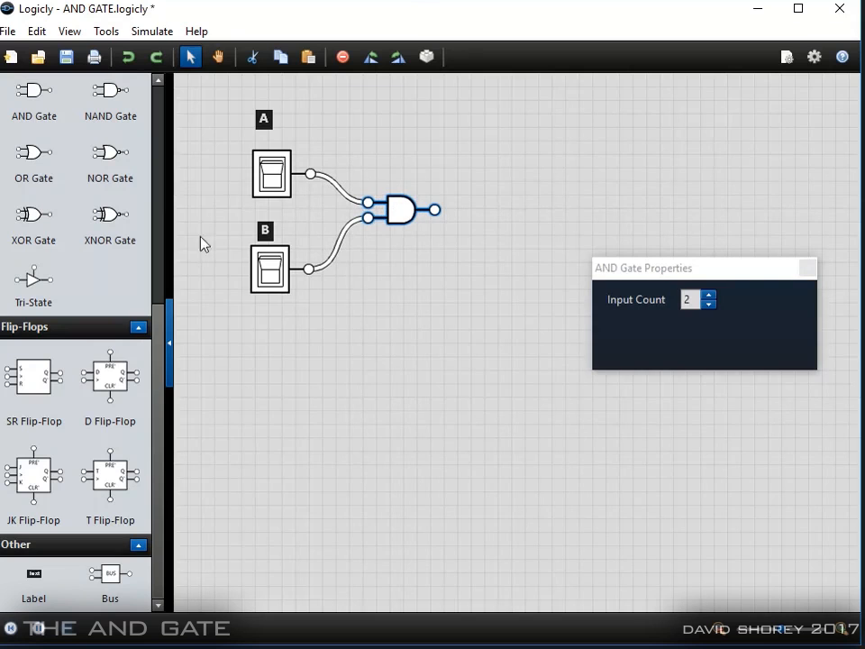
Wire the AND gate output to a light bulb, then turn switch A on
scroll(up, 3)
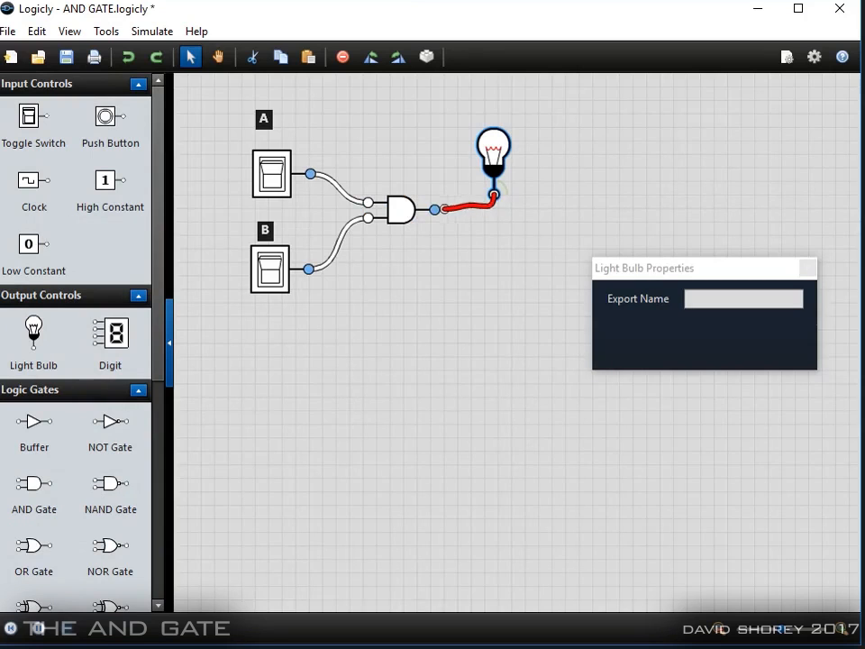
drag(494, 162, 457, 172)
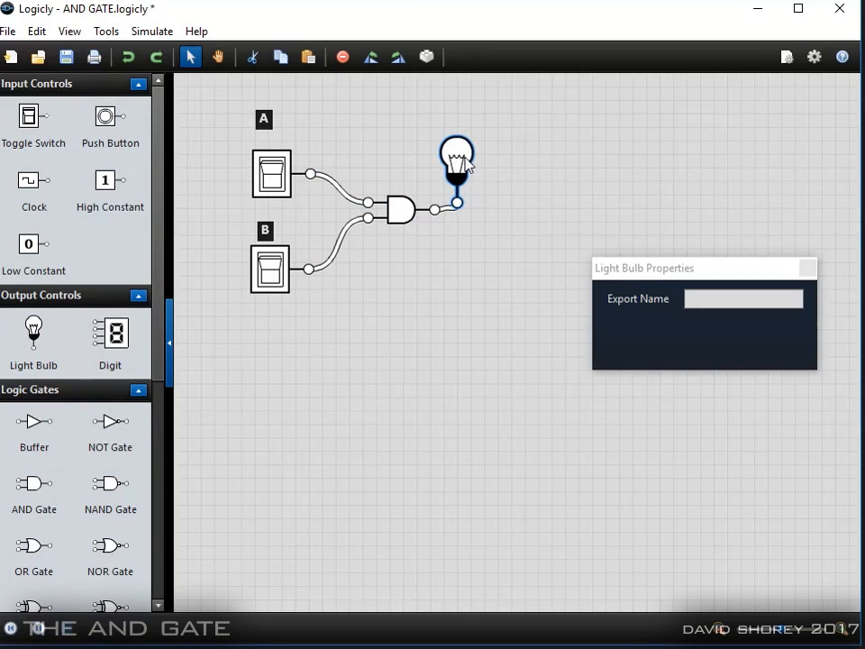
mouse_move(401, 163)
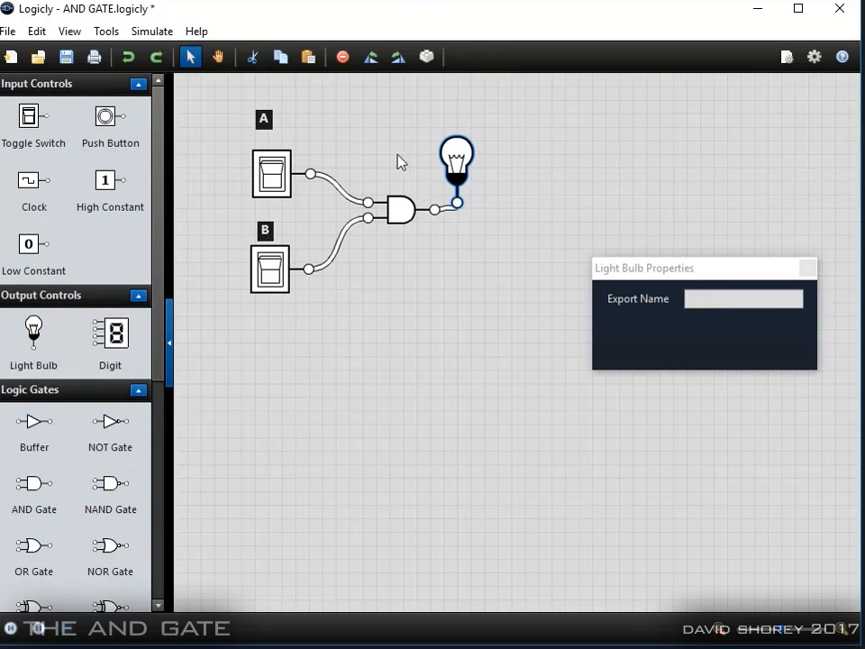
click(272, 173)
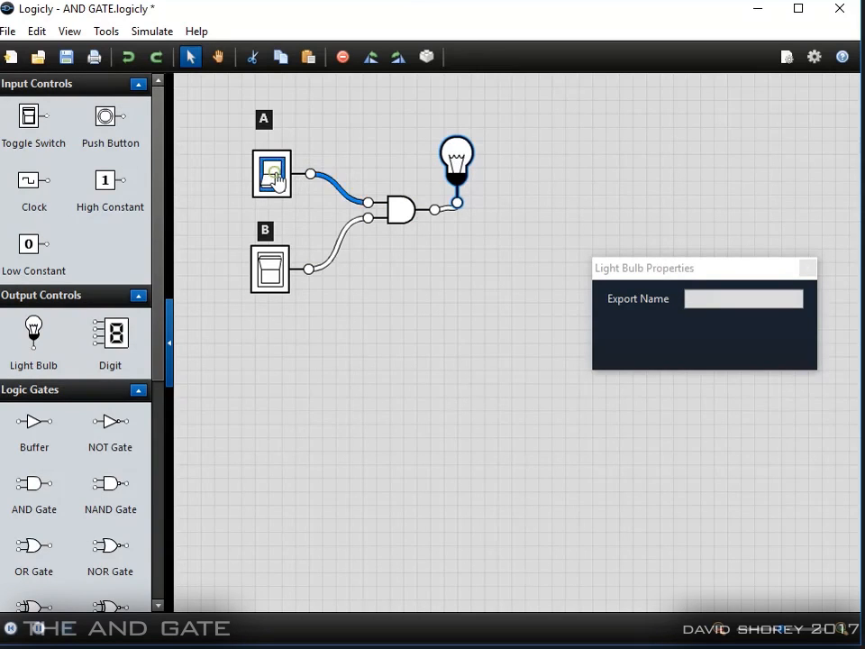